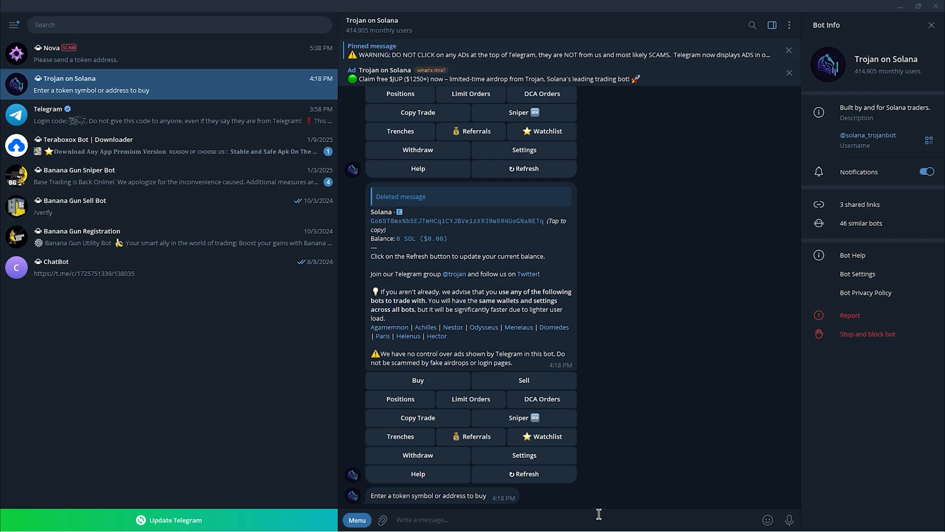
mouse_move(403, 79)
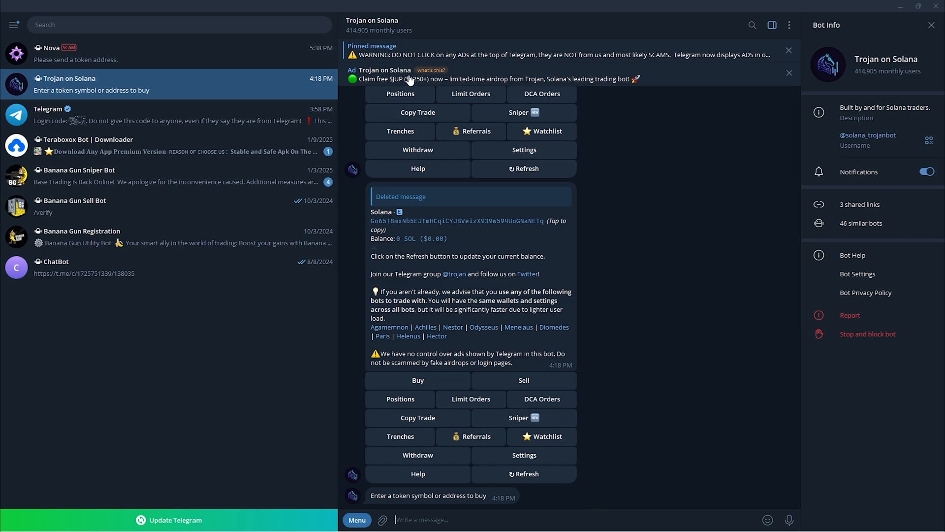
mouse_move(191, 90)
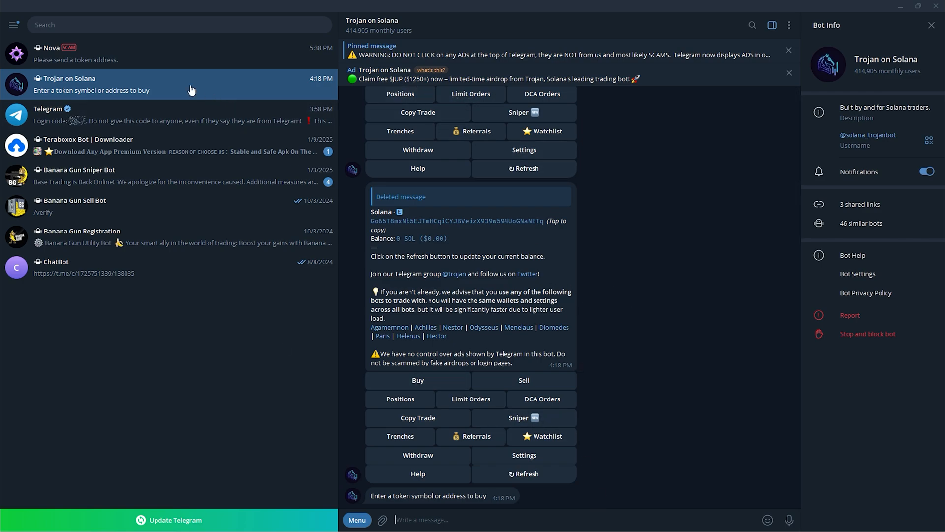
mouse_move(643, 330)
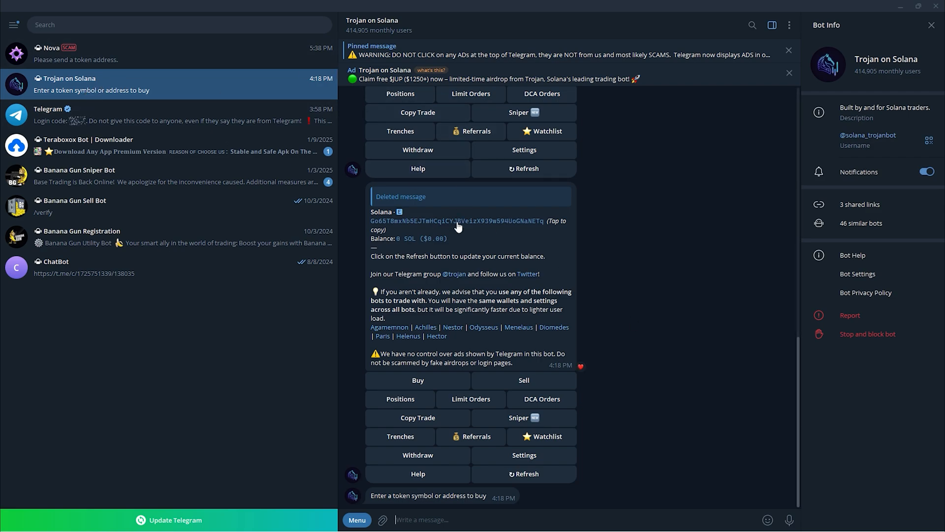
mouse_move(561, 362)
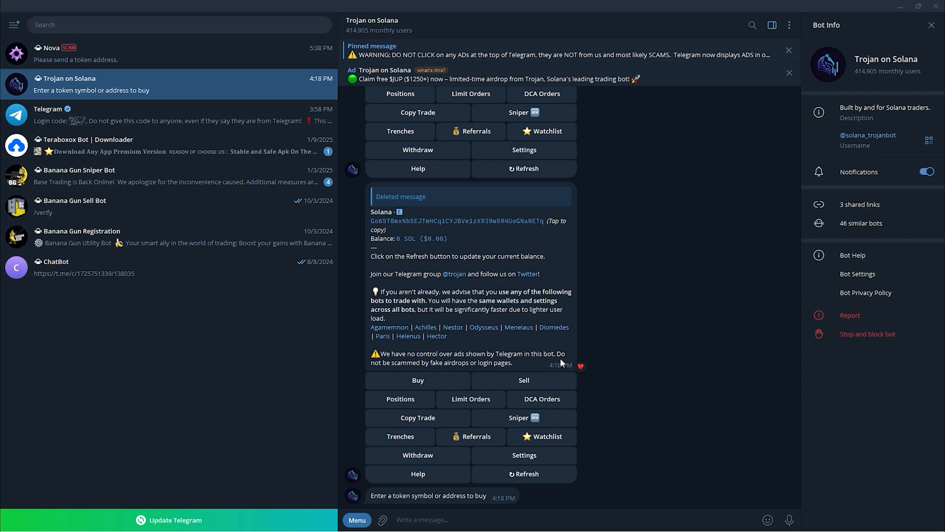
mouse_move(594, 319)
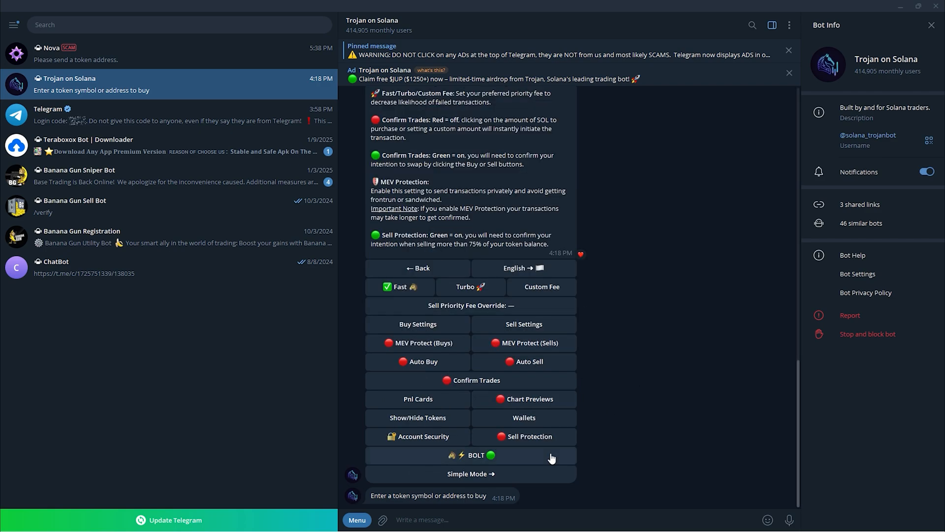
mouse_move(499, 275)
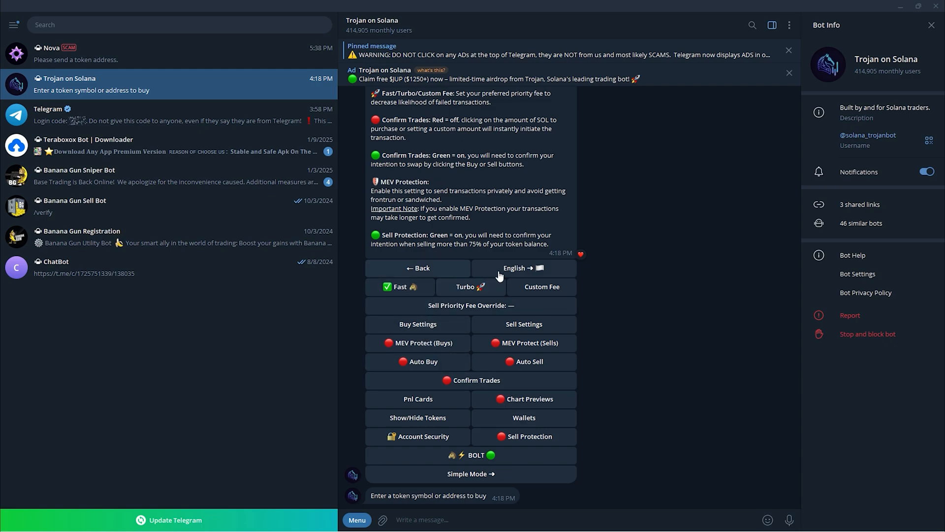
mouse_move(546, 362)
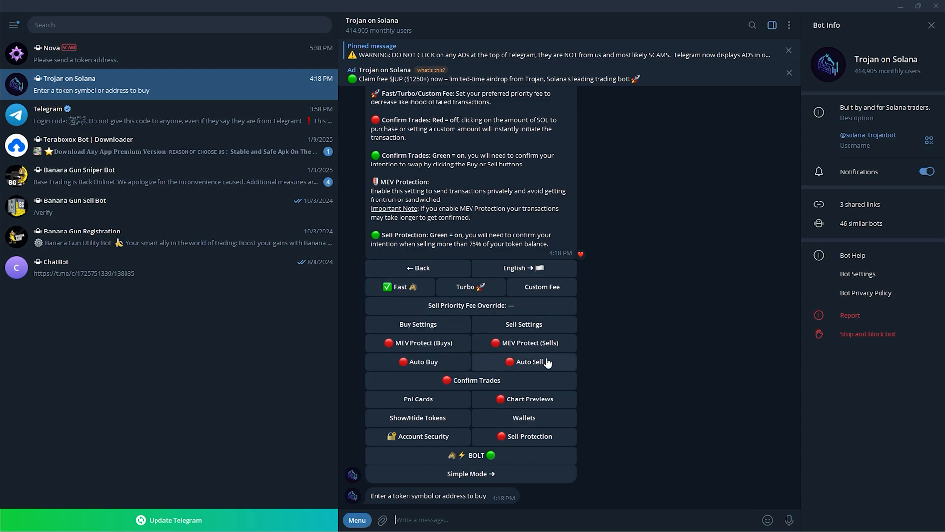
Step: Bring up the Trojan bot's AutoSell profiles page from Settings
click(524, 362)
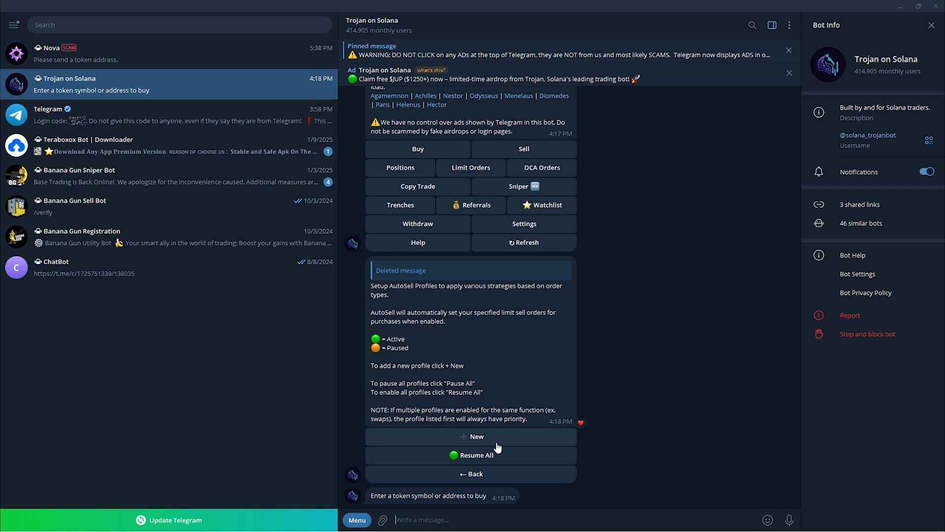
Step: Create a new AutoSell profile, toggle its Limit order type and expand its sell orders
click(471, 436)
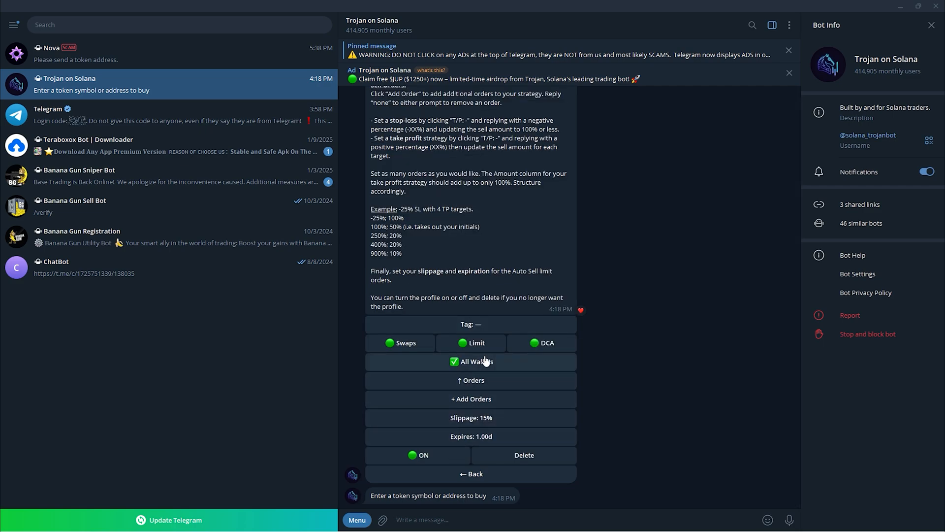
mouse_move(487, 346)
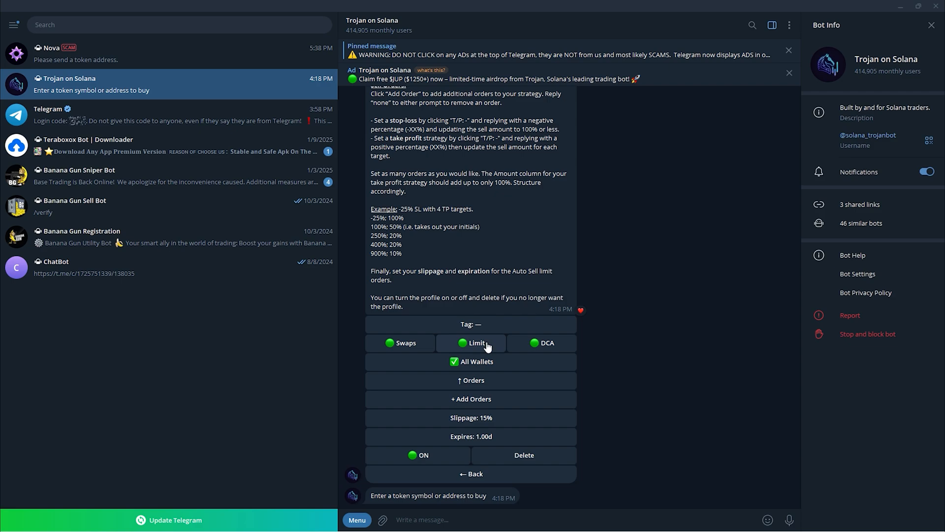
click(470, 342)
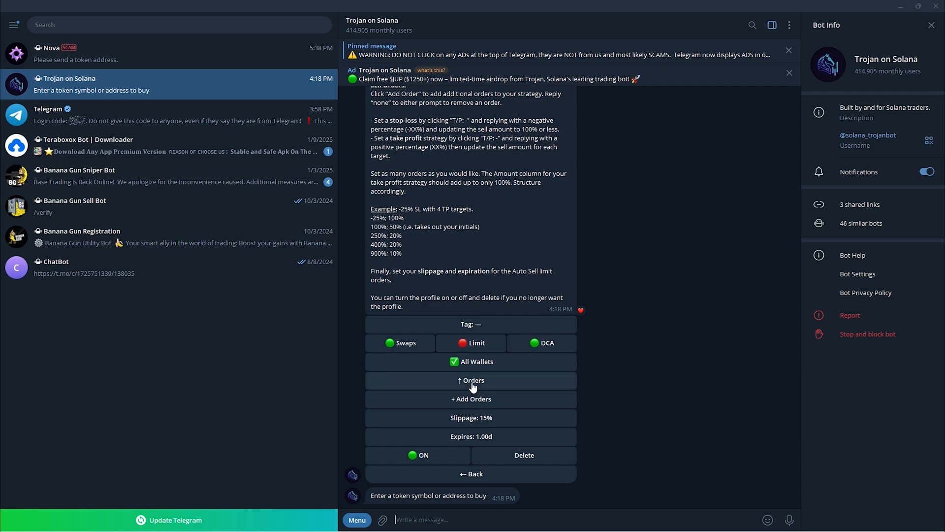
click(471, 380)
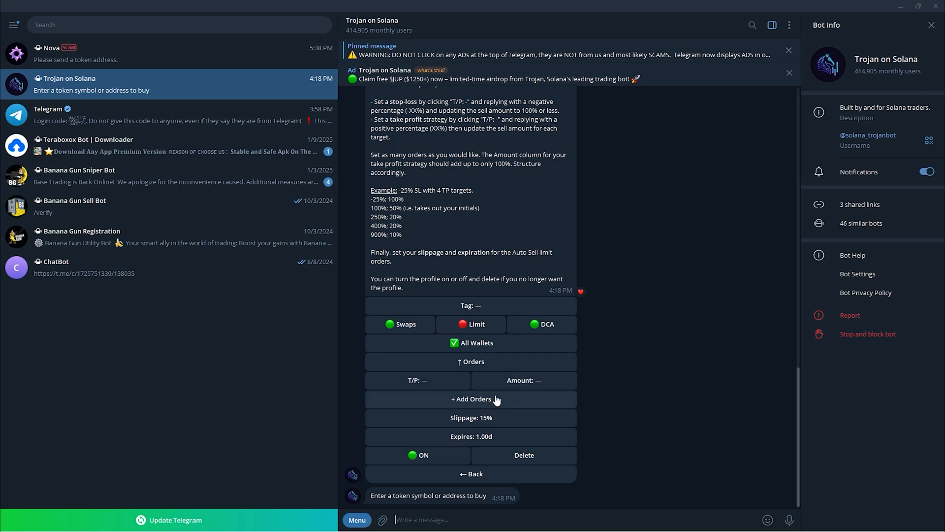
Step: Set the profile's T/P and amount to 100% and switch Profile 1 on
click(470, 399)
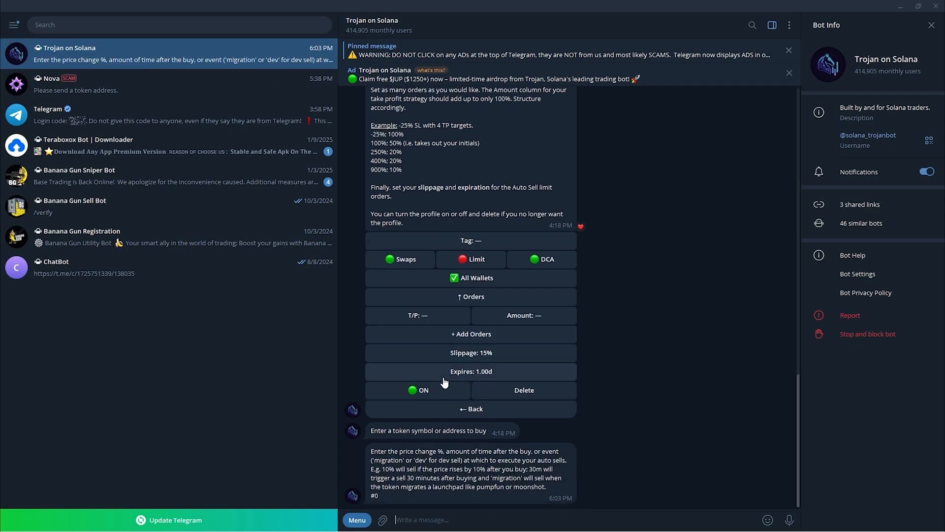
mouse_move(529, 317)
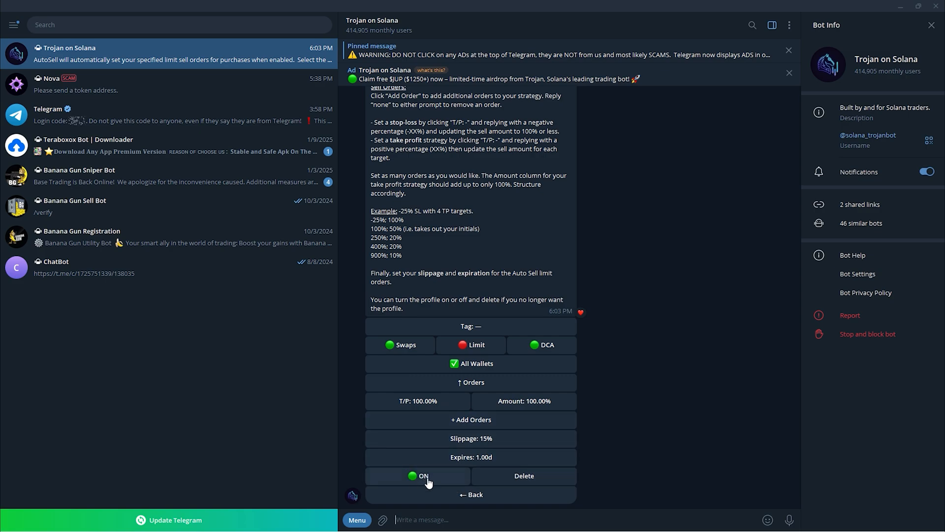
click(470, 495)
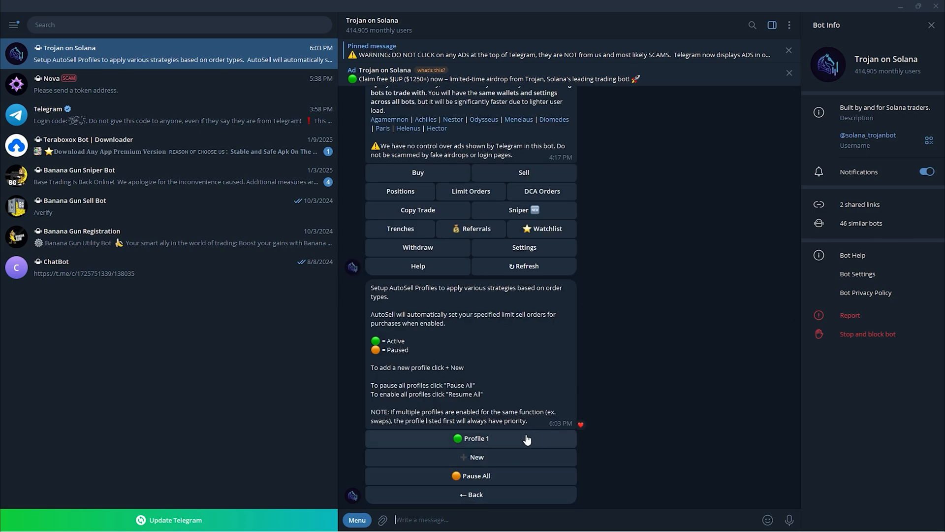
mouse_move(497, 464)
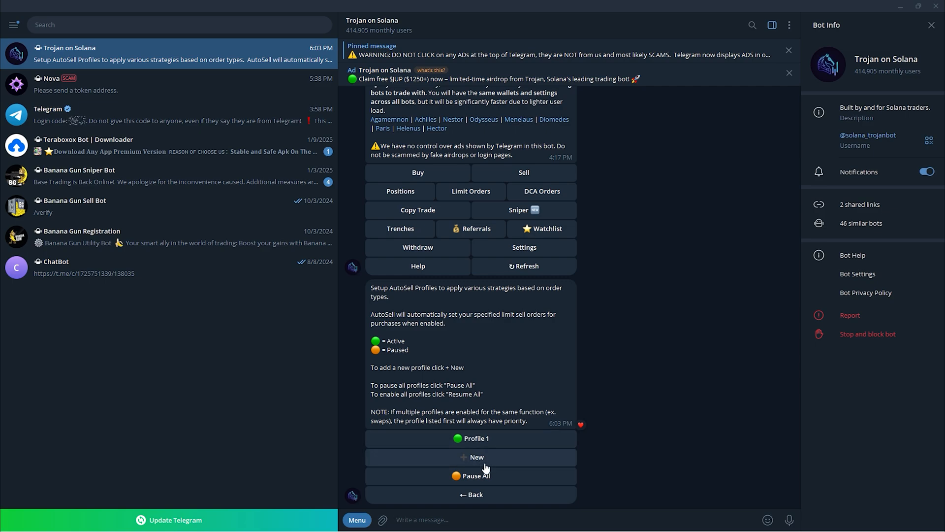
mouse_move(494, 459)
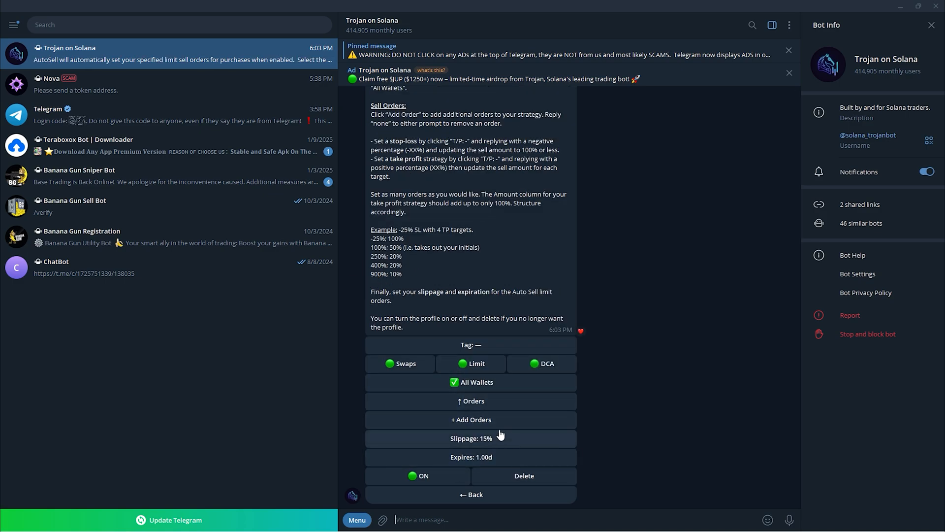
mouse_move(538, 412)
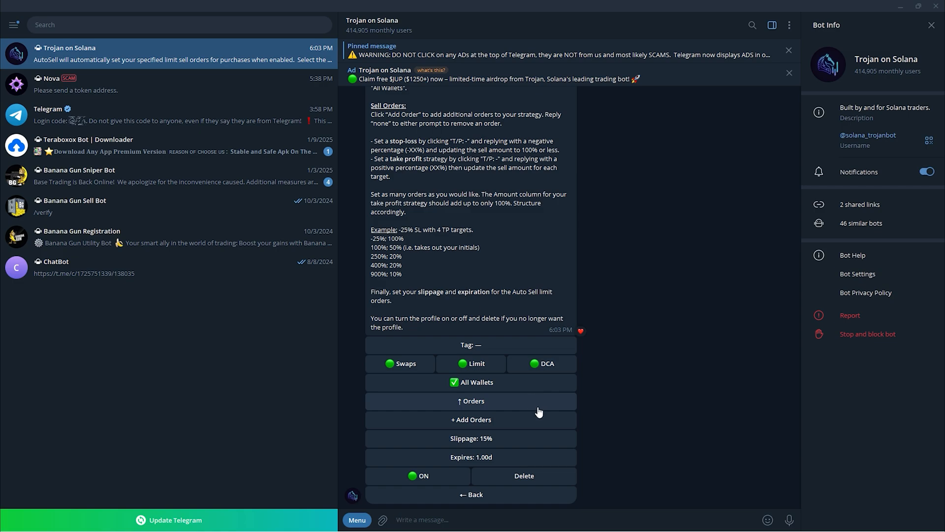
mouse_move(605, 362)
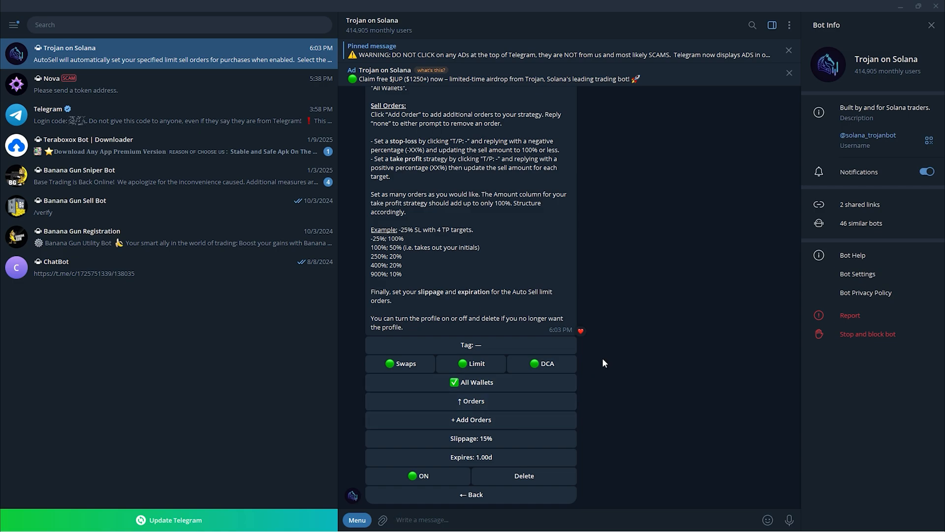
mouse_move(745, 370)
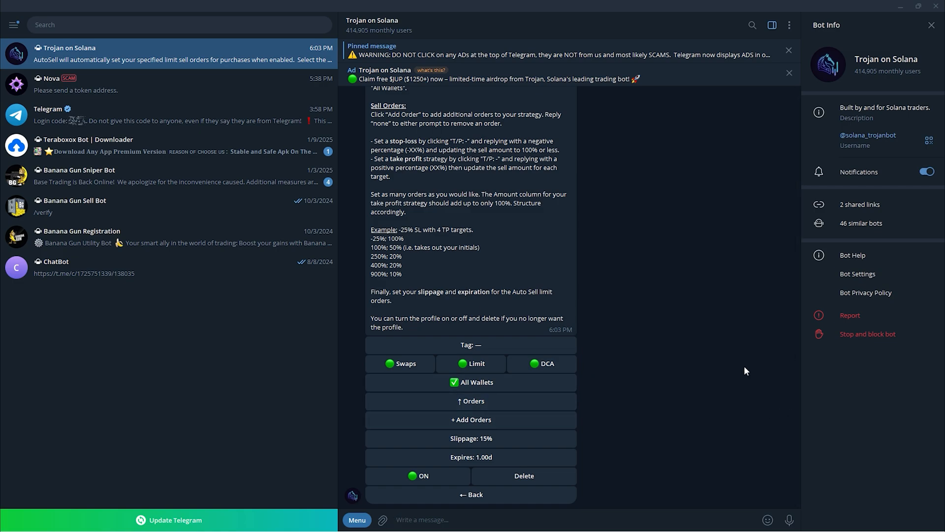